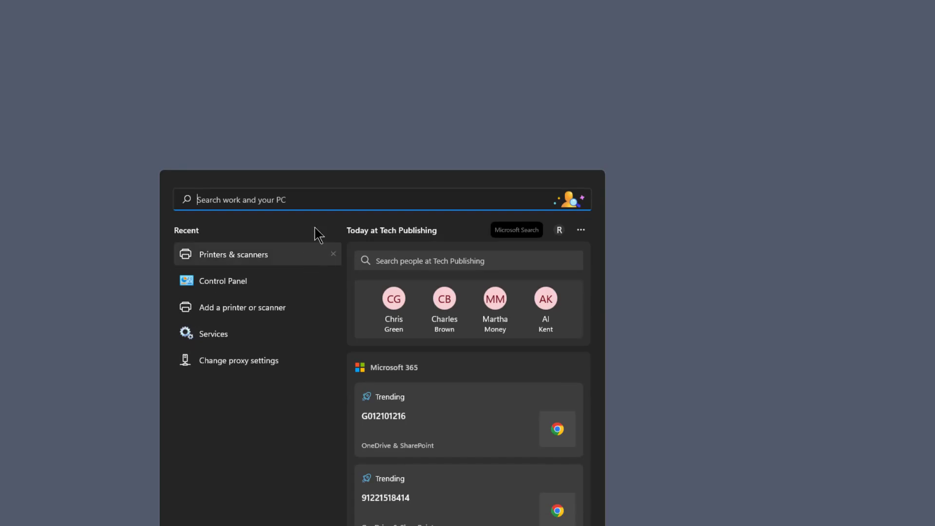
mouse_move(303, 203)
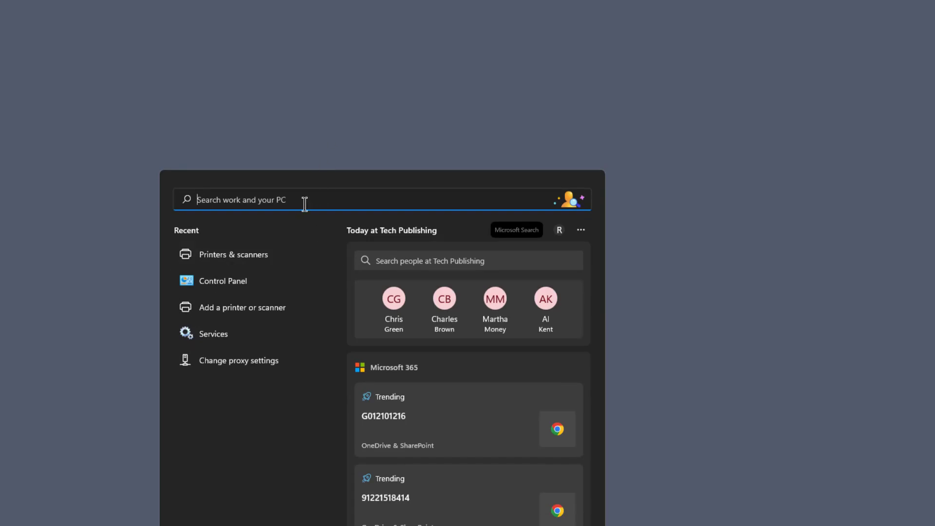
Step: Search Windows for 'print' to reach the HP OfficeJet 3830 printing preferences
type("p")
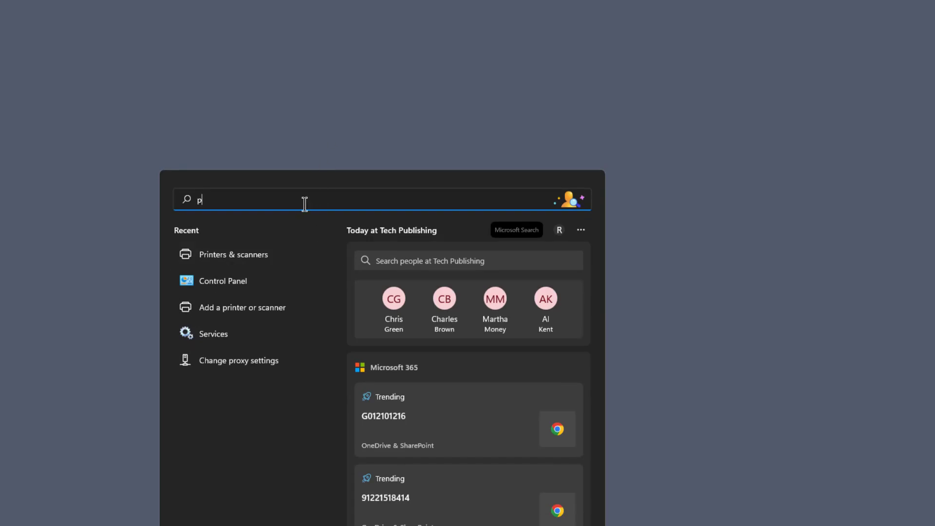
type("rint")
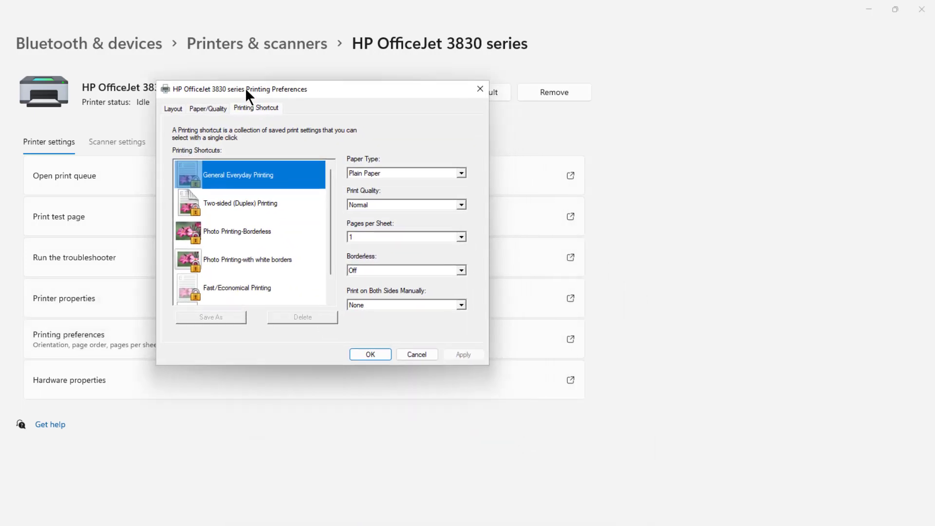
mouse_move(285, 210)
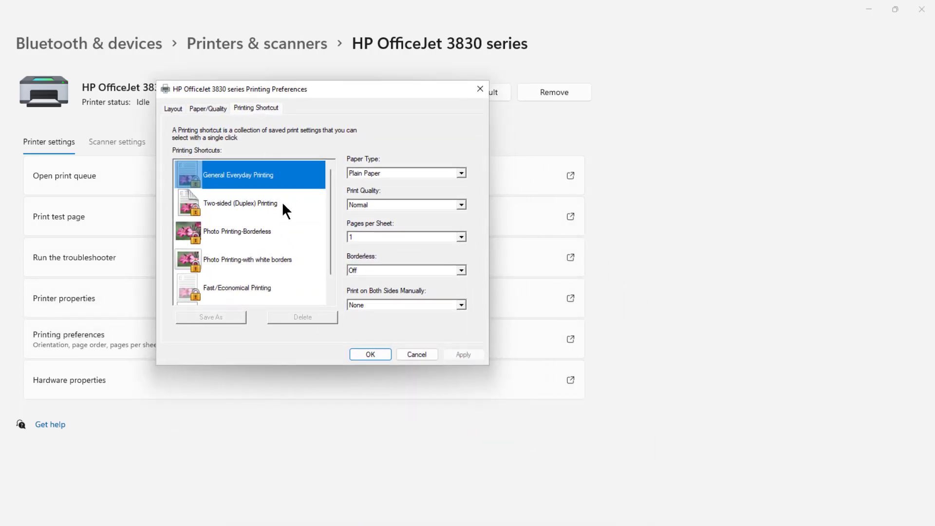
Step: Choose General Everyday Printing with HP Matte Brochure or Professional Paper as the paper type
left_click(237, 232)
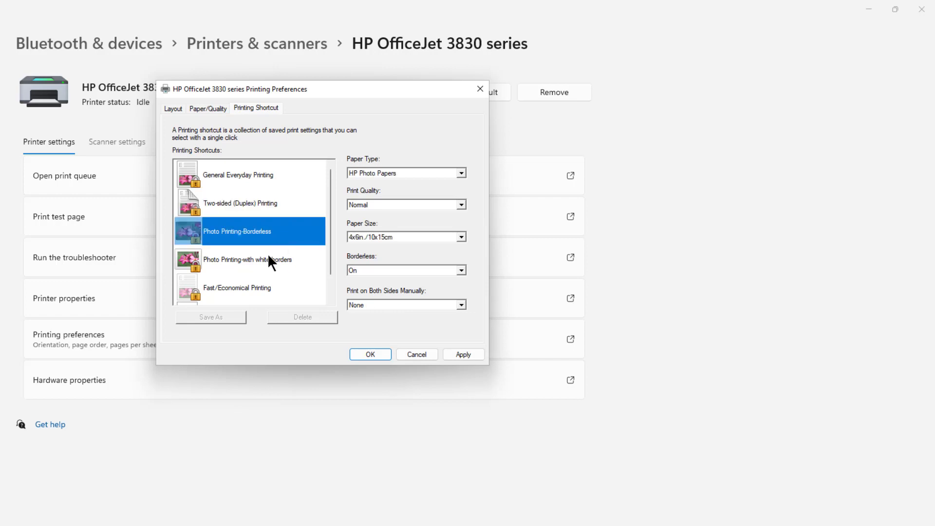
left_click(236, 287)
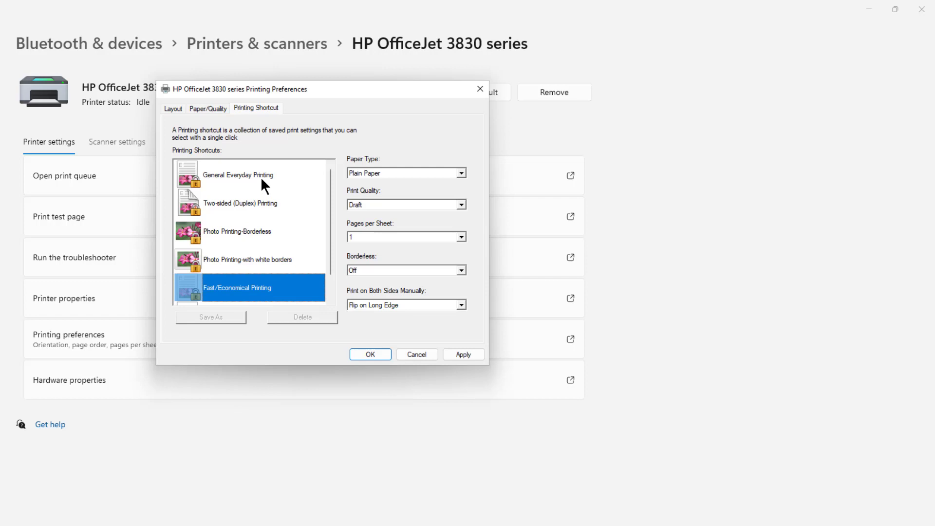
left_click(460, 174)
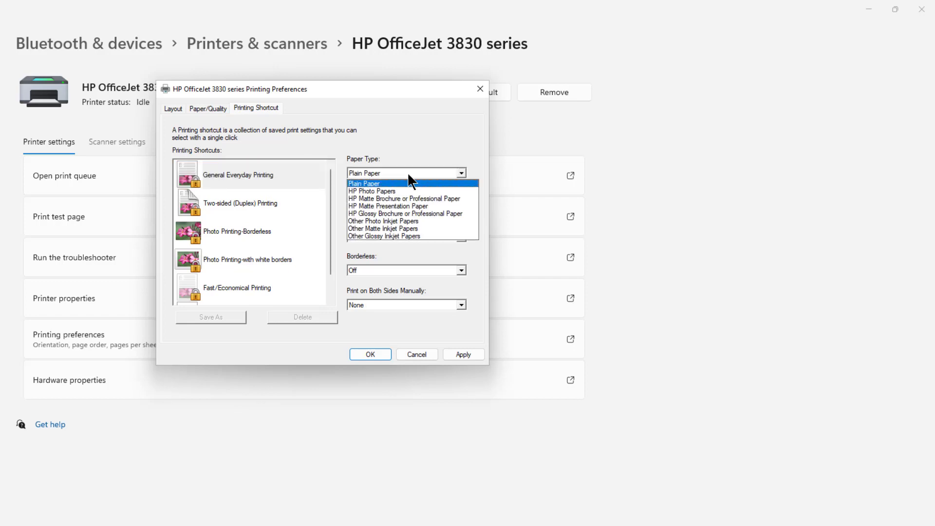
left_click(404, 198)
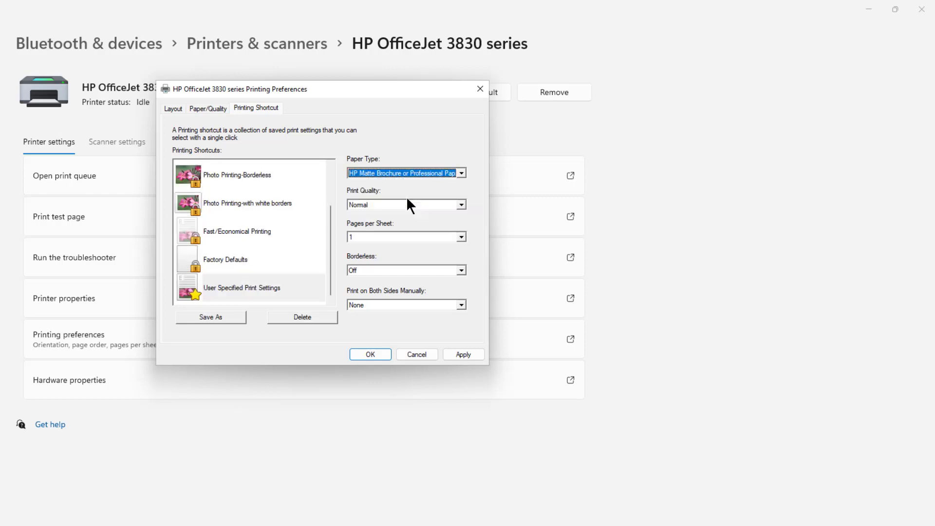
mouse_move(213, 113)
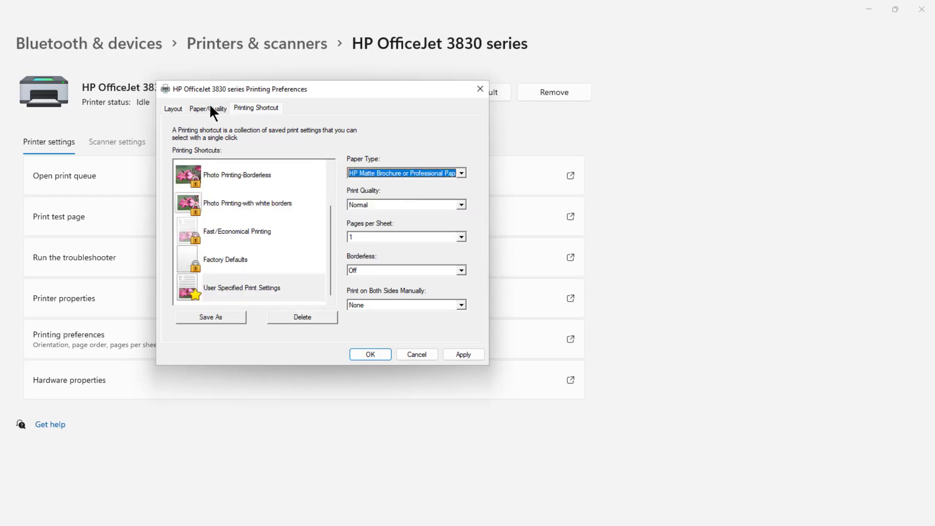
Step: Set print quality to Best and orientation to Landscape, then save the preferences with OK
left_click(207, 108)
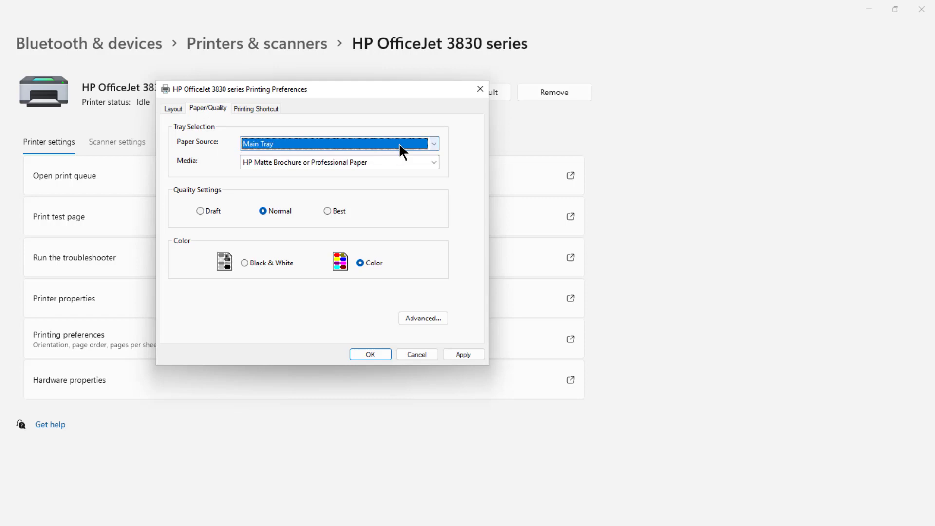
mouse_move(418, 169)
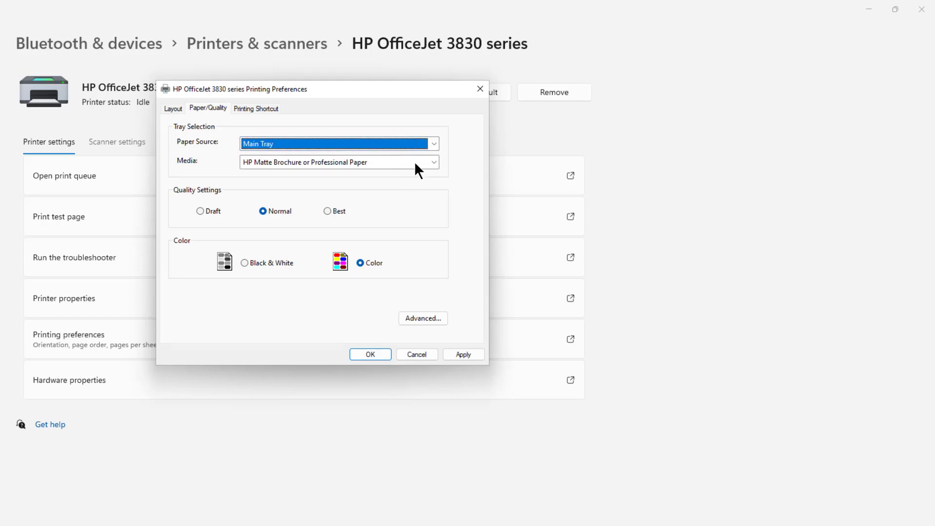
mouse_move(304, 165)
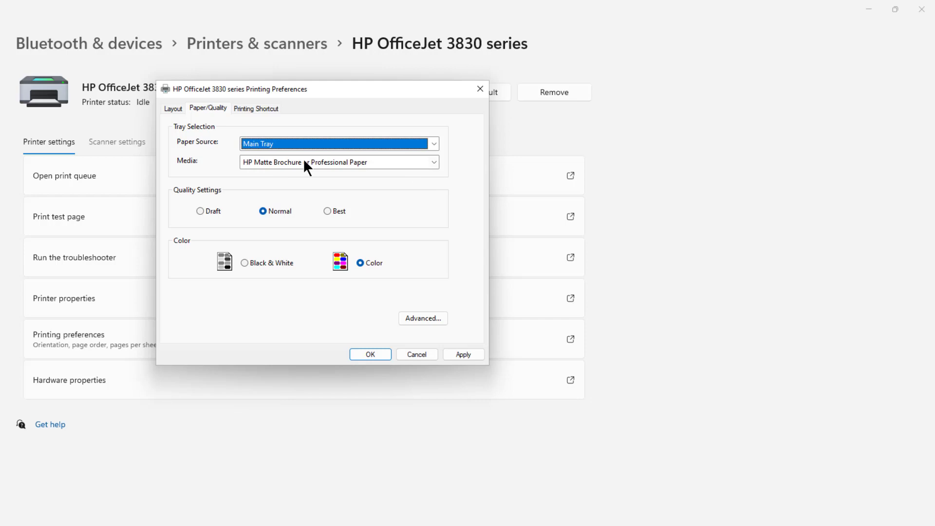
mouse_move(400, 183)
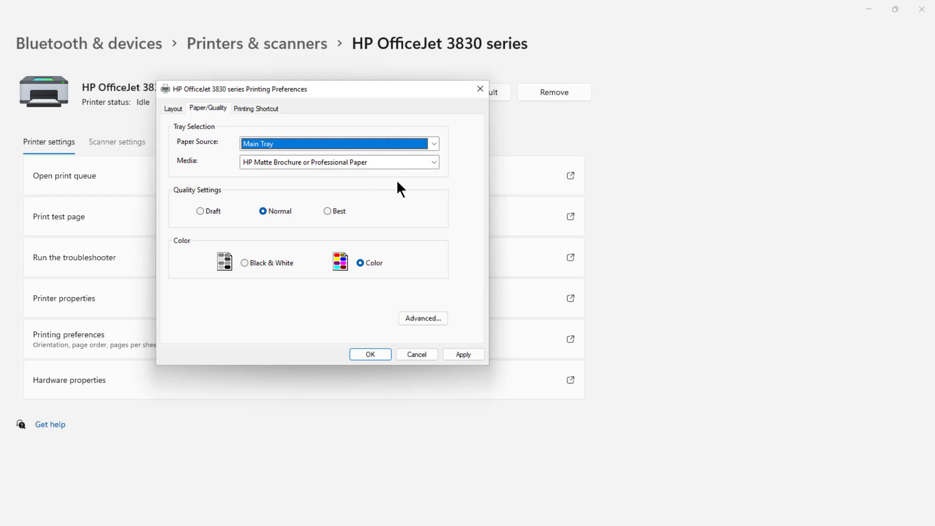
left_click(327, 210)
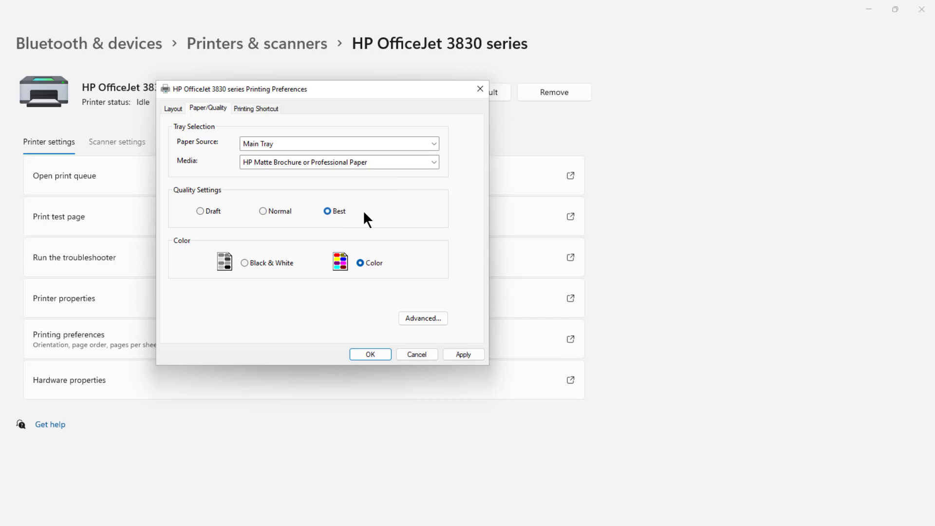
mouse_move(180, 110)
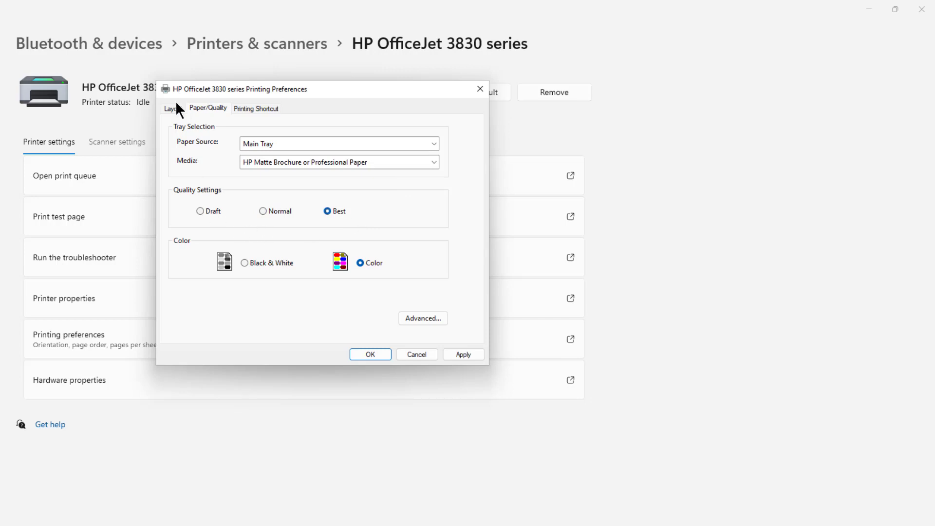
left_click(173, 108)
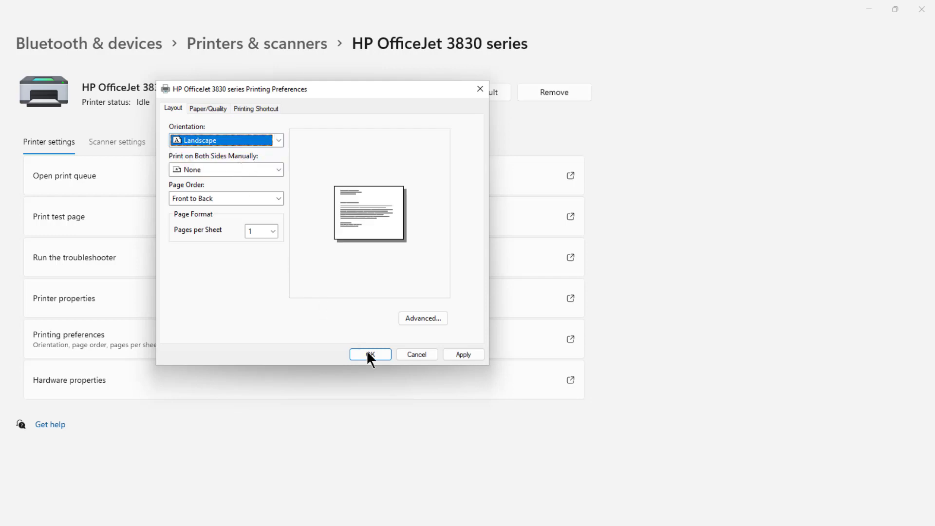
left_click(370, 353)
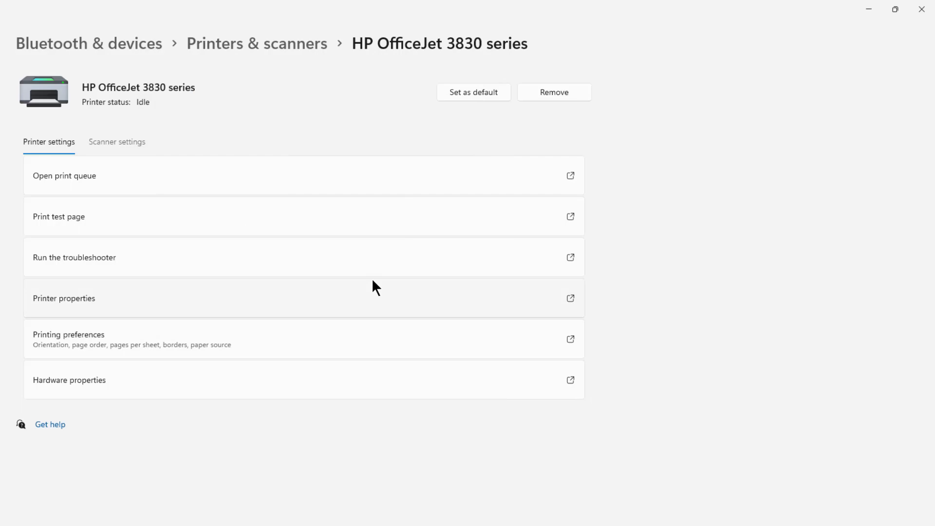
mouse_move(921, 10)
type("print")
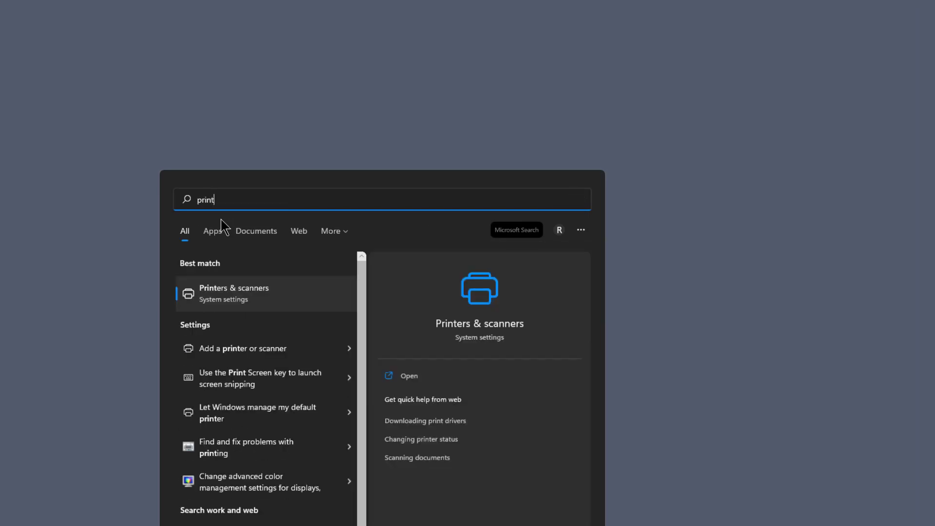
Step: Reopen Printers & scanners from the Windows Search best match
left_click(408, 376)
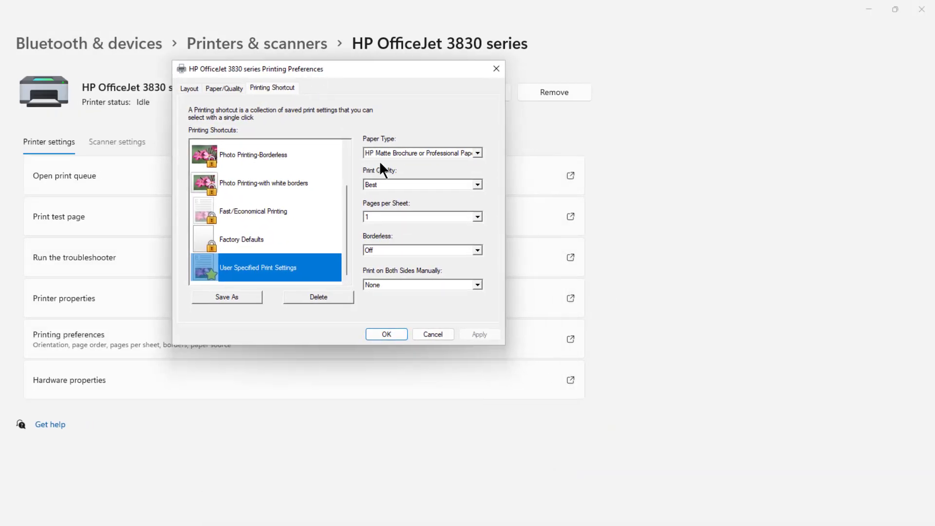
mouse_move(426, 160)
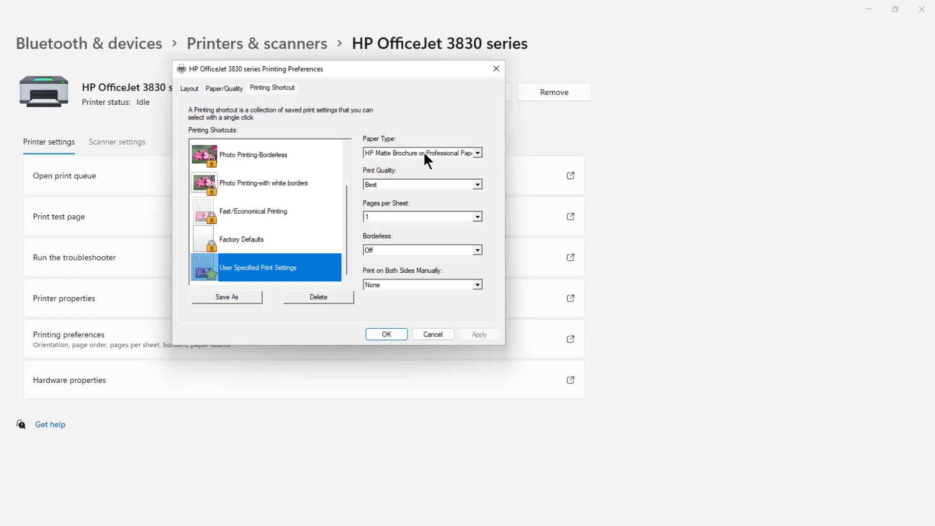
mouse_move(429, 169)
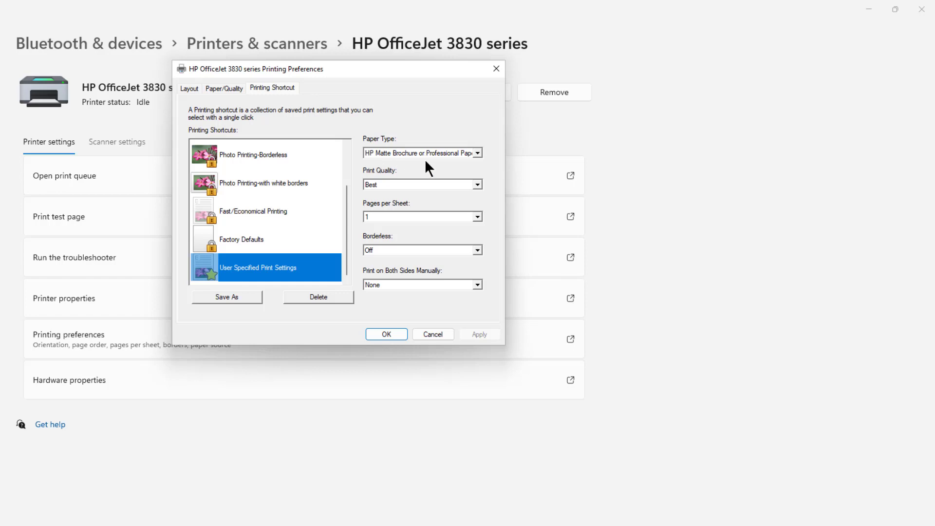
mouse_move(185, 116)
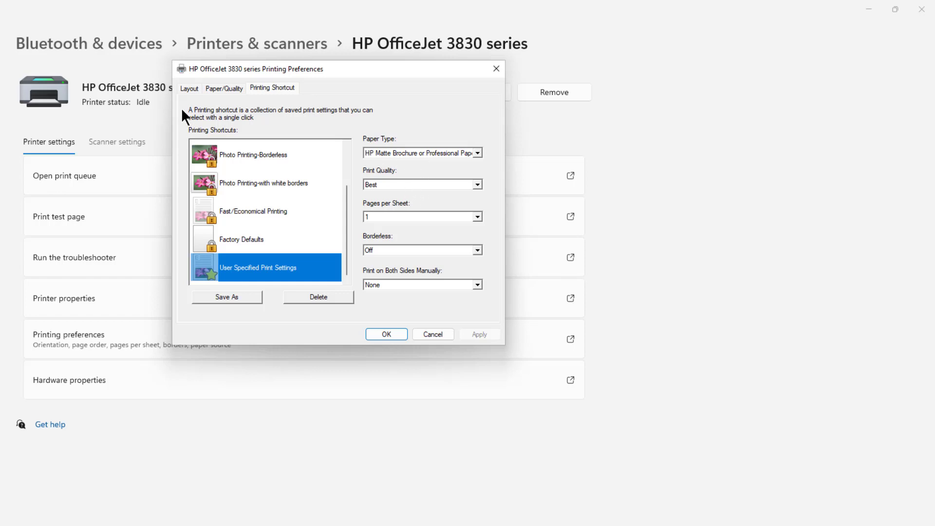
Step: Confirm Landscape orientation, Best quality and HP Matte Brochure paper persisted in the reopened preferences
left_click(188, 88)
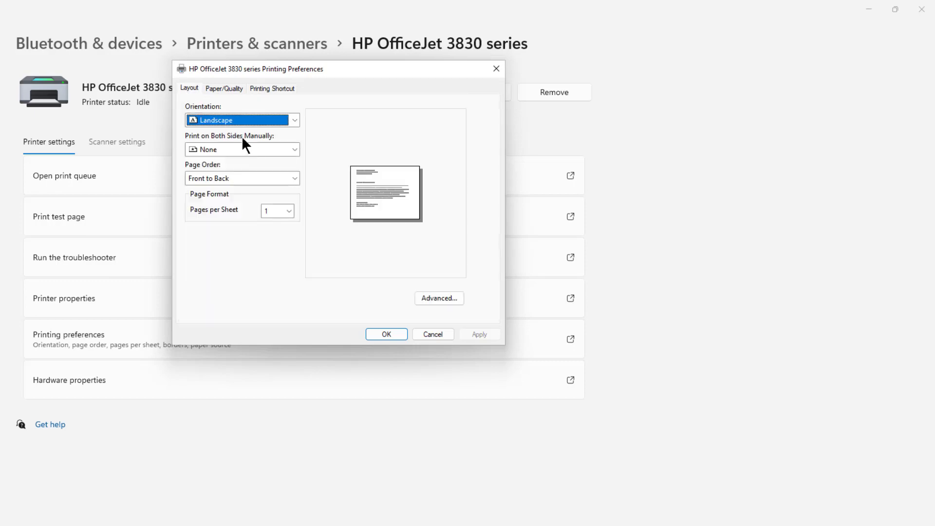
left_click(224, 88)
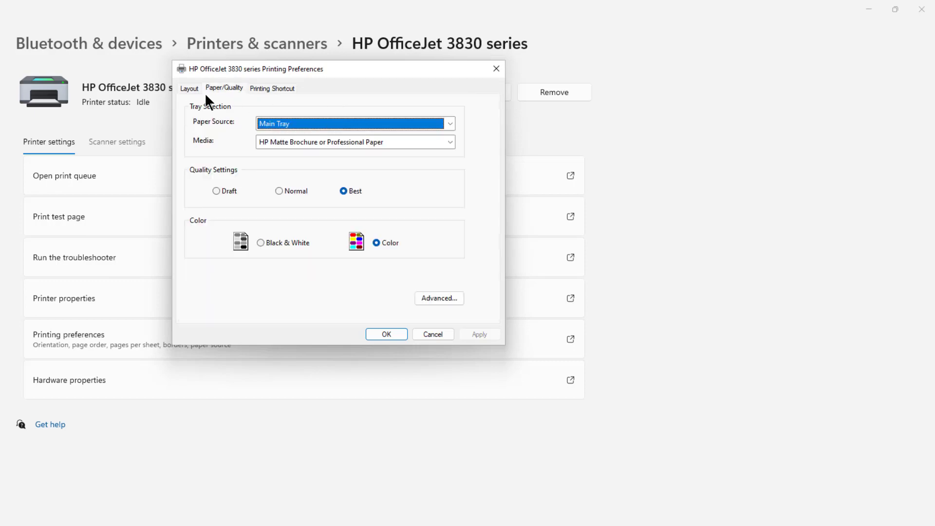
left_click(189, 88)
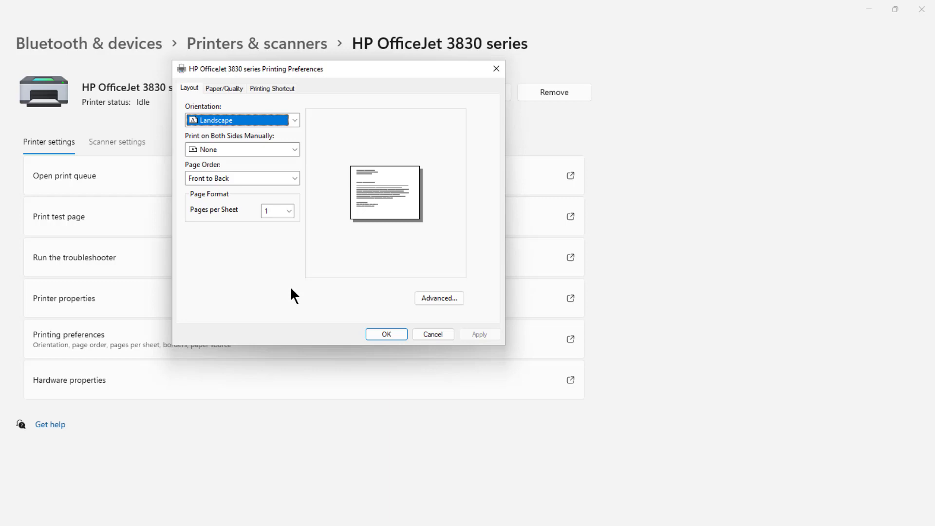